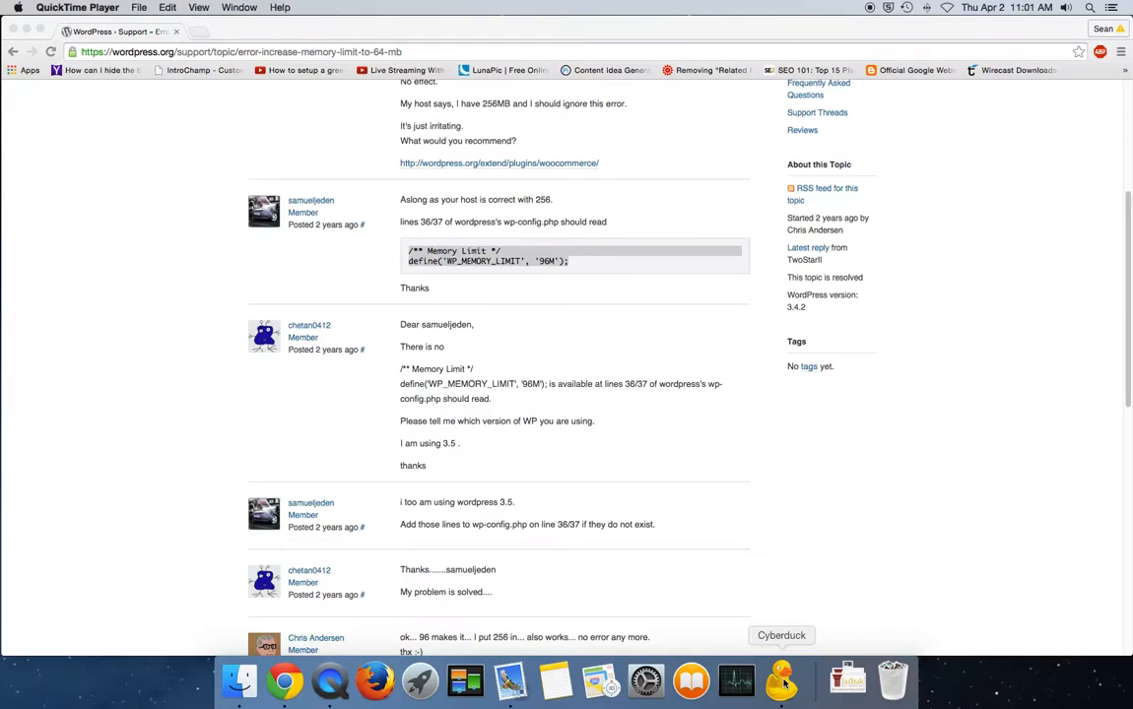
Switch to Cyberduck from the Dock and scroll to the bottom of the Bookmarks list.
left_click(782, 680)
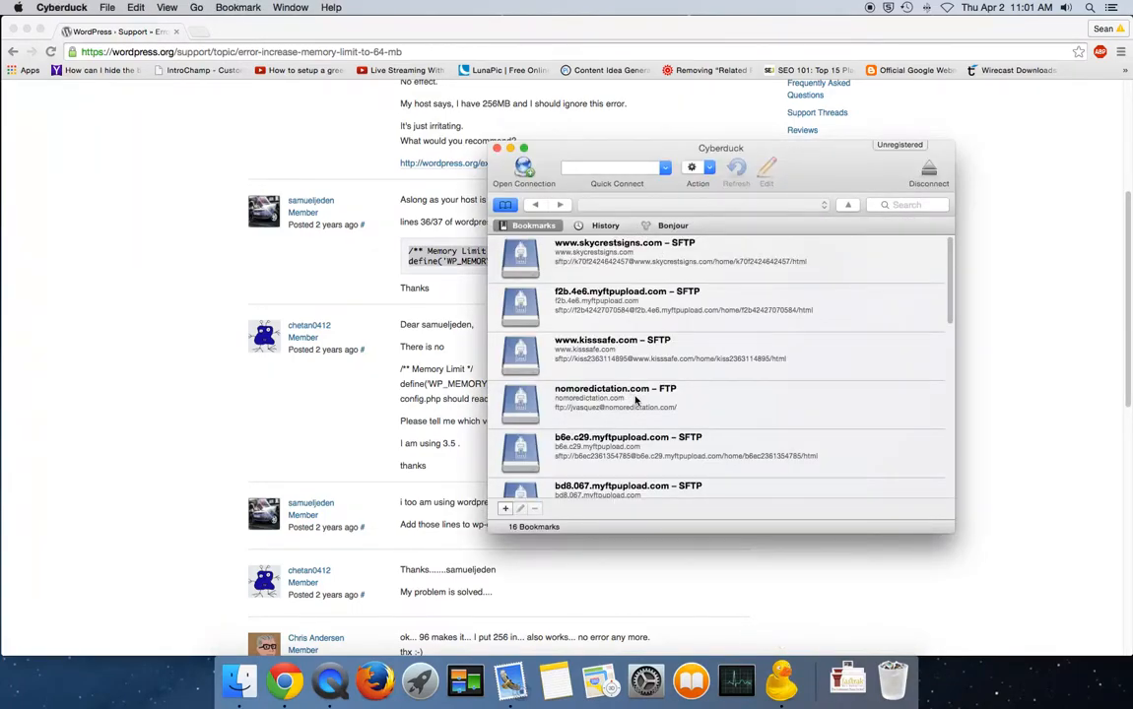
scroll("down", 3)
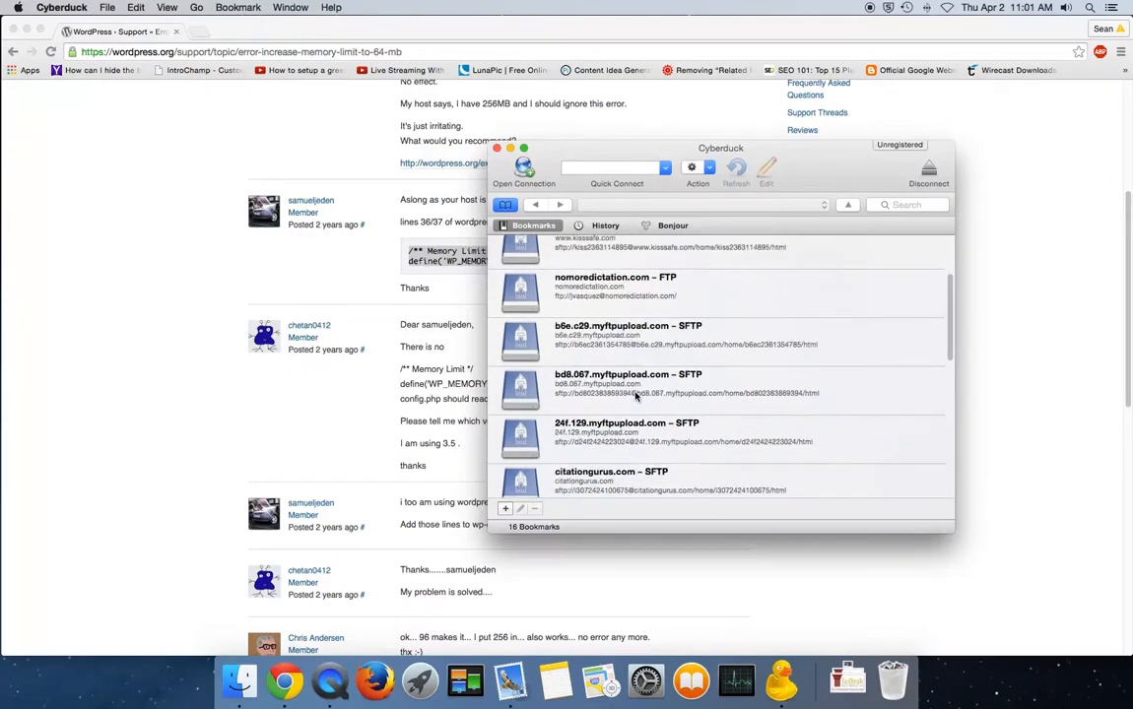
scroll("down", 3)
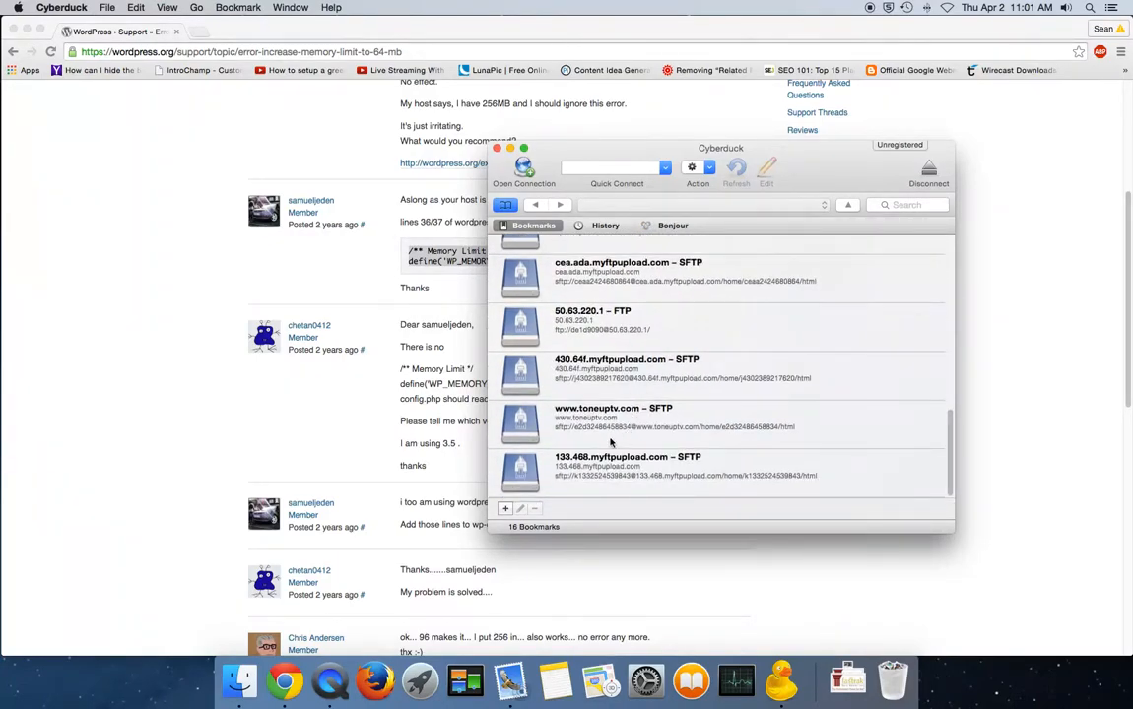
Connect via the 133.468.myftpupload.com SFTP bookmark, open html, and select wp-config.php.
double_click(628, 466)
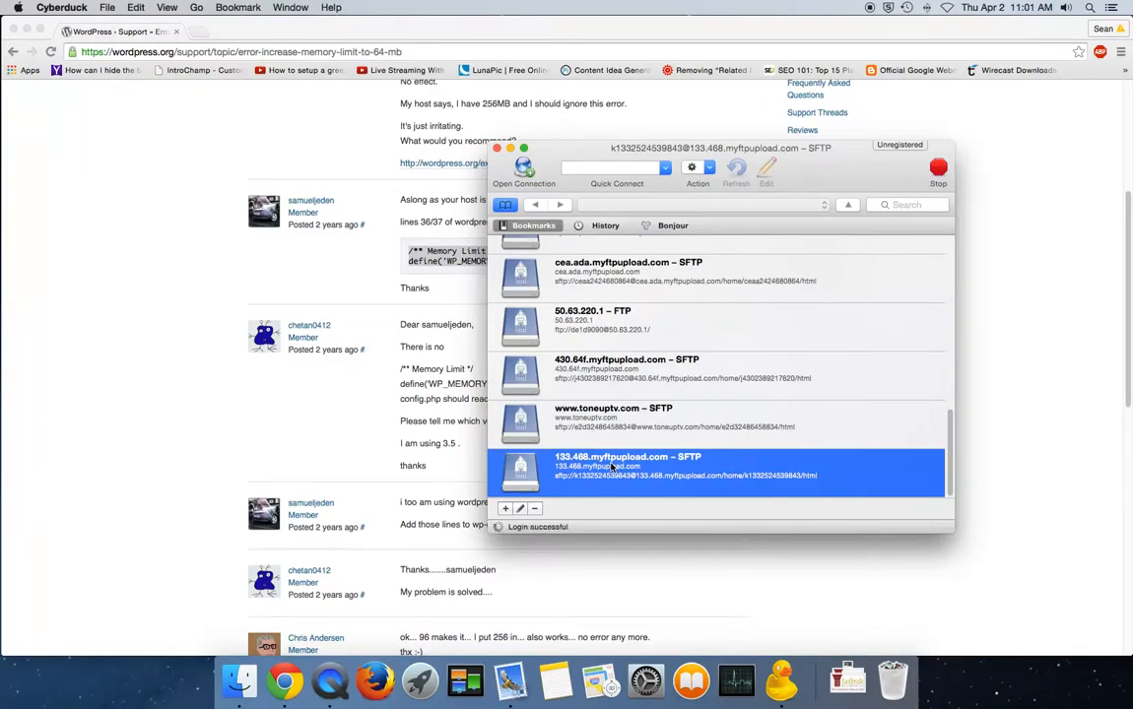
double_click(627, 466)
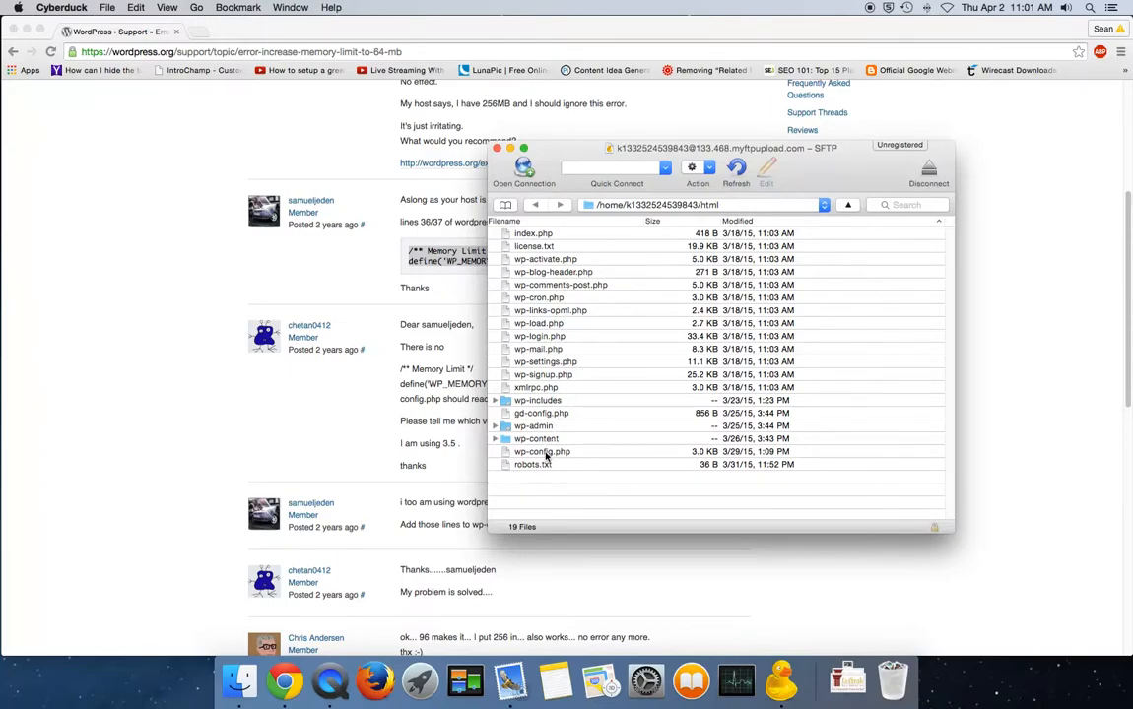
left_click(542, 452)
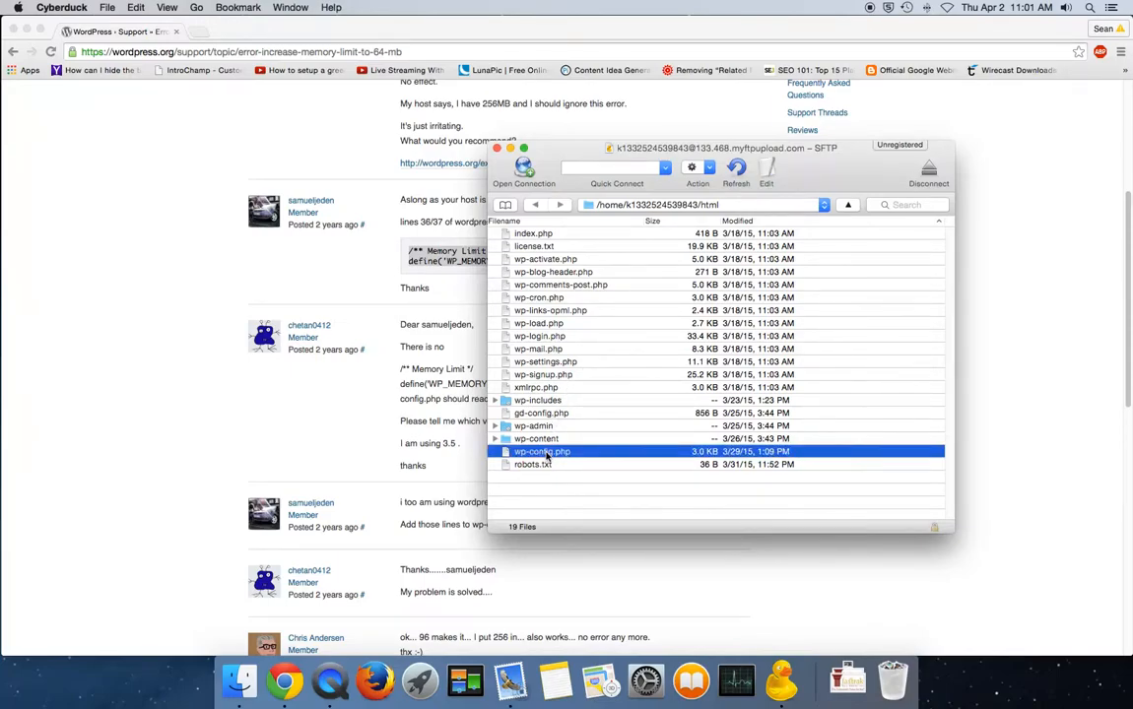
Bring up the file-actions menu for wp-config.php to edit it in TextEdit.
right_click(542, 451)
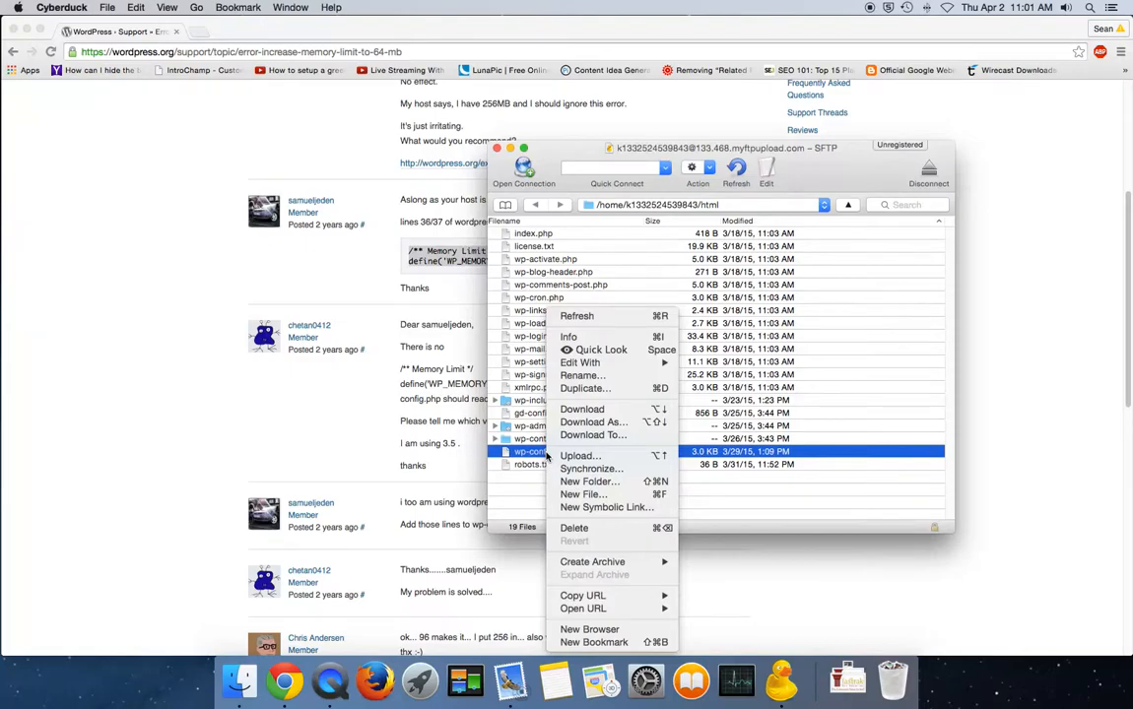
mouse_move(580, 363)
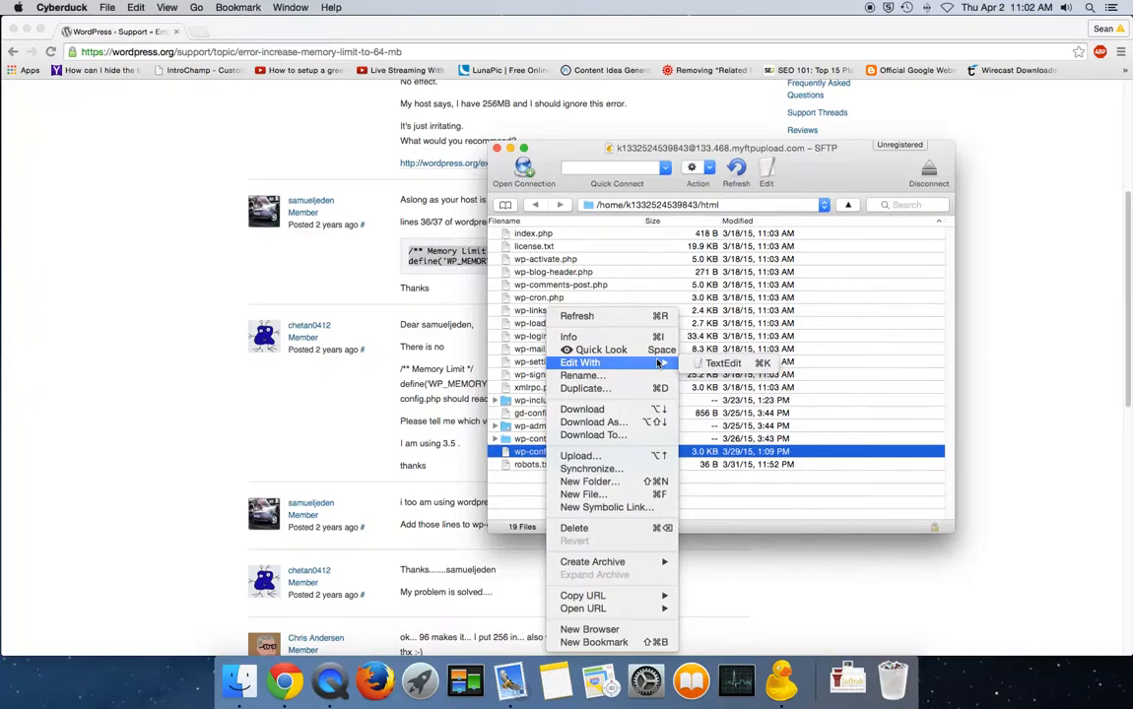
mouse_move(662, 364)
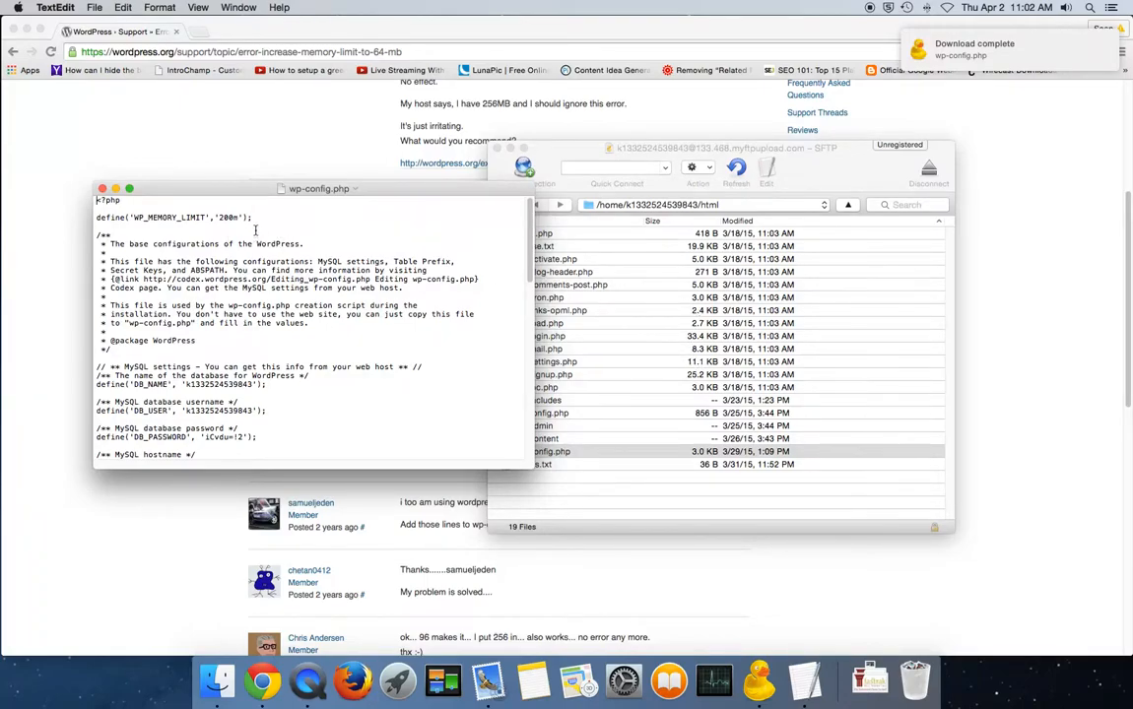
Select the define('WP_MEMORY_LIMIT','200m'); line and bring up its context menu.
triple_click(172, 216)
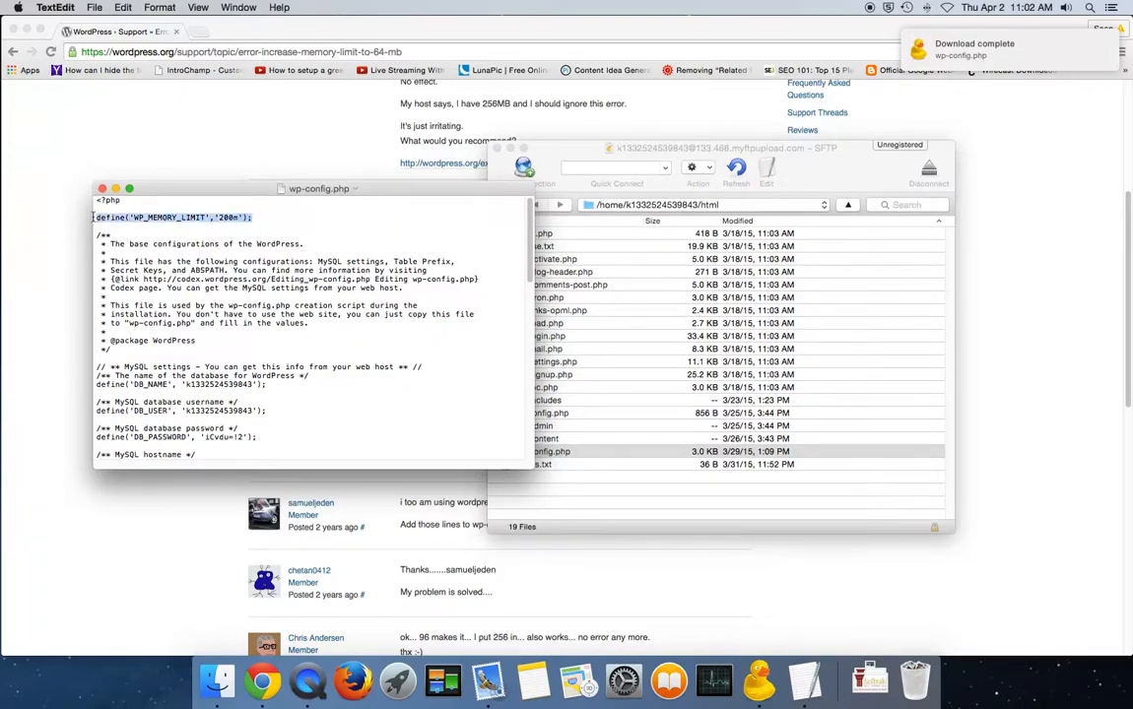
right_click(173, 217)
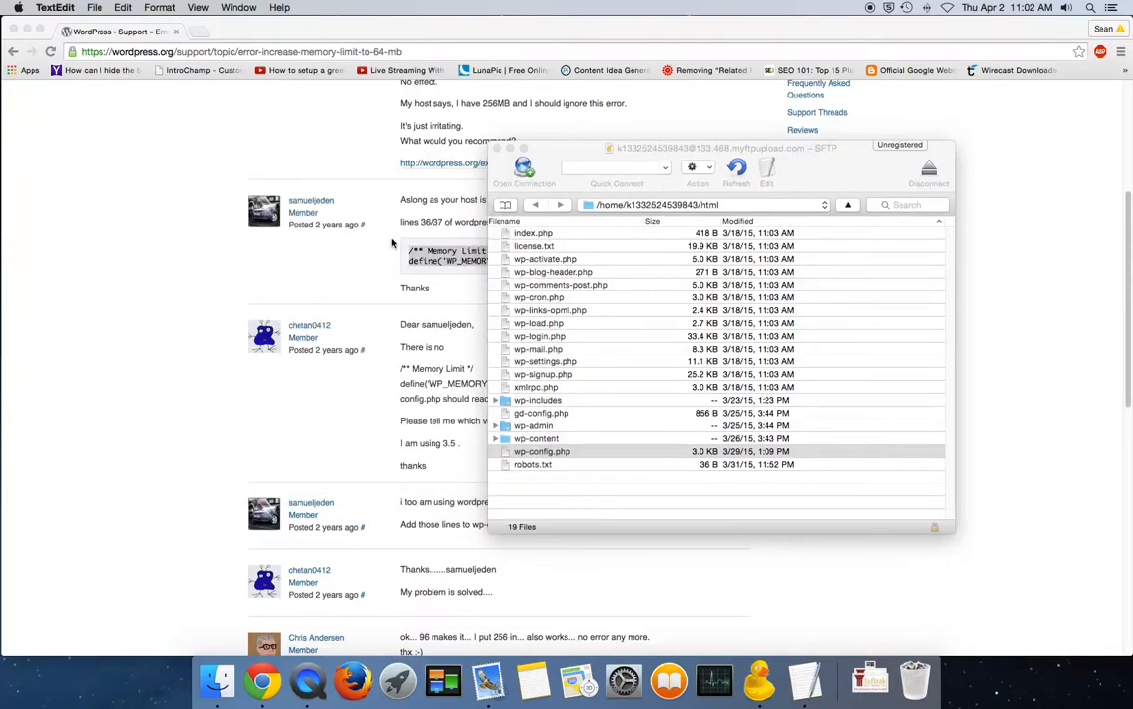
mouse_move(501, 295)
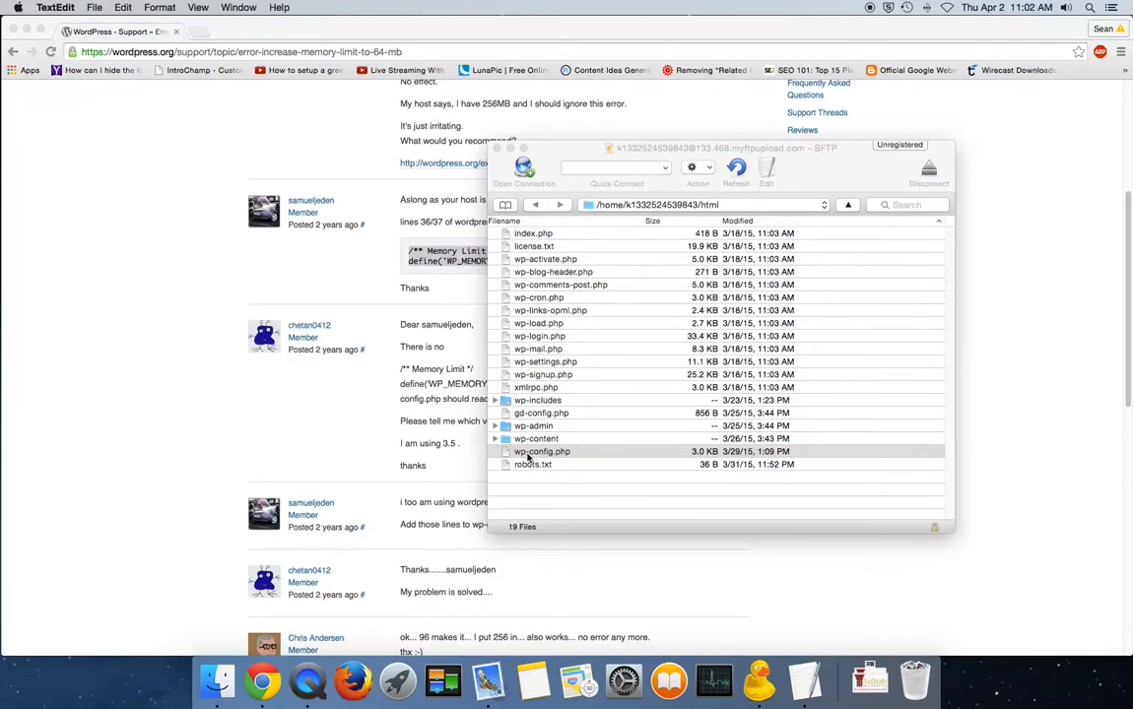
mouse_move(550, 460)
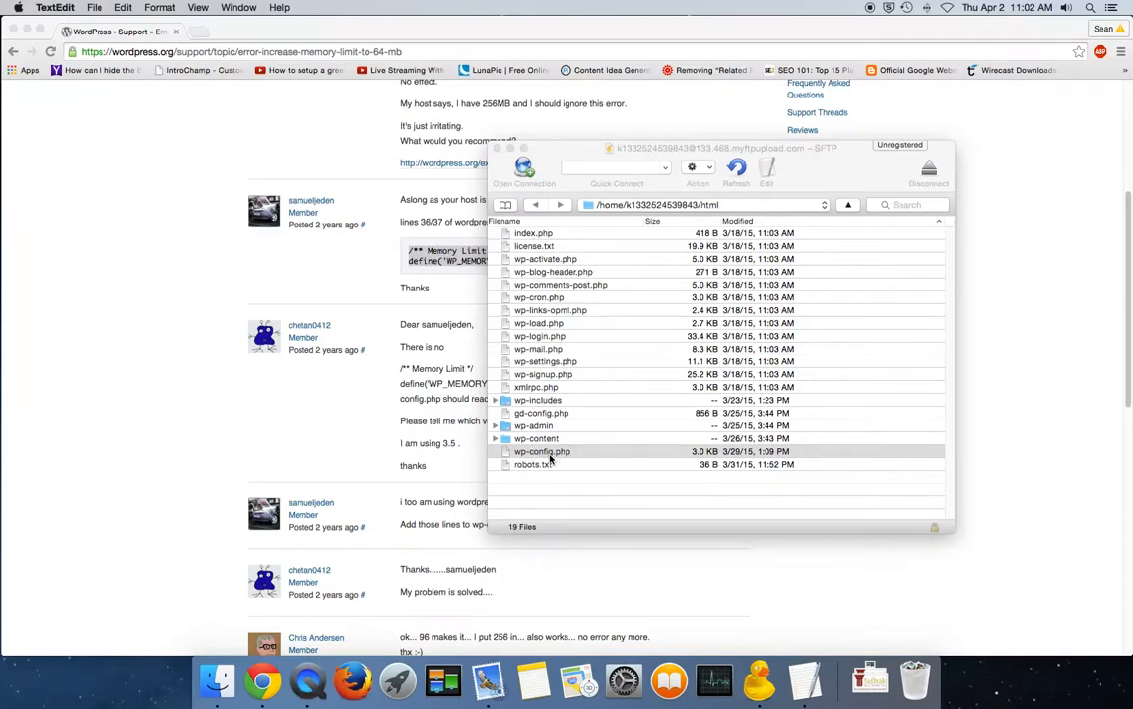
mouse_move(586, 455)
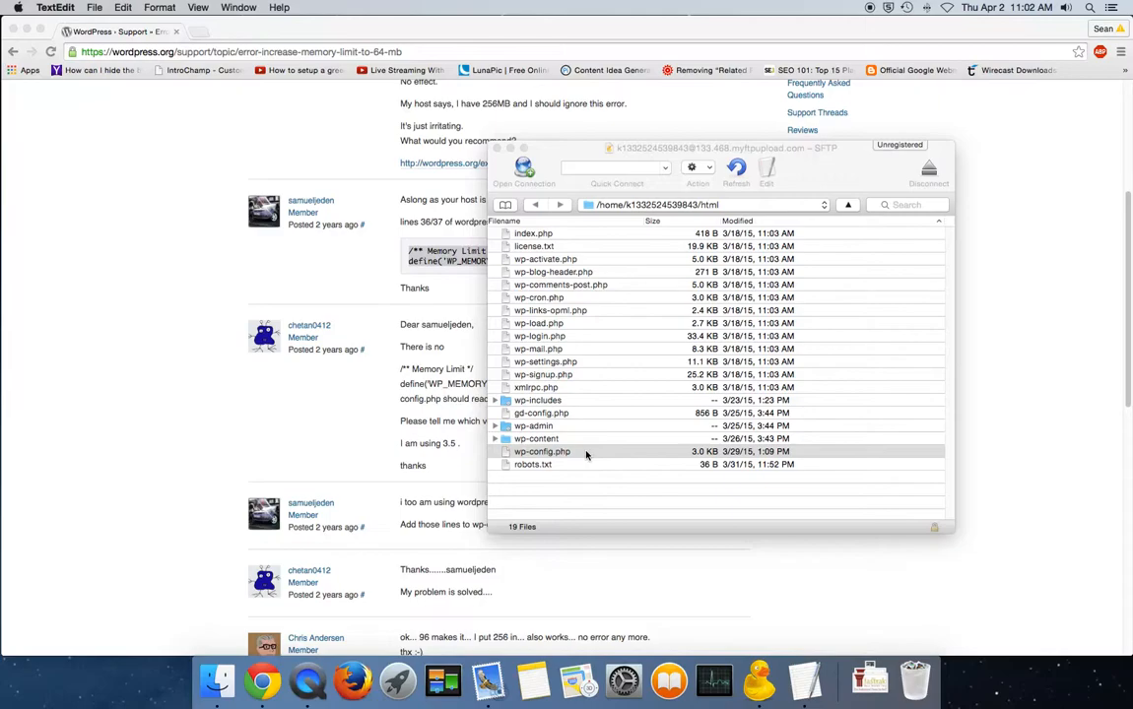
mouse_move(592, 456)
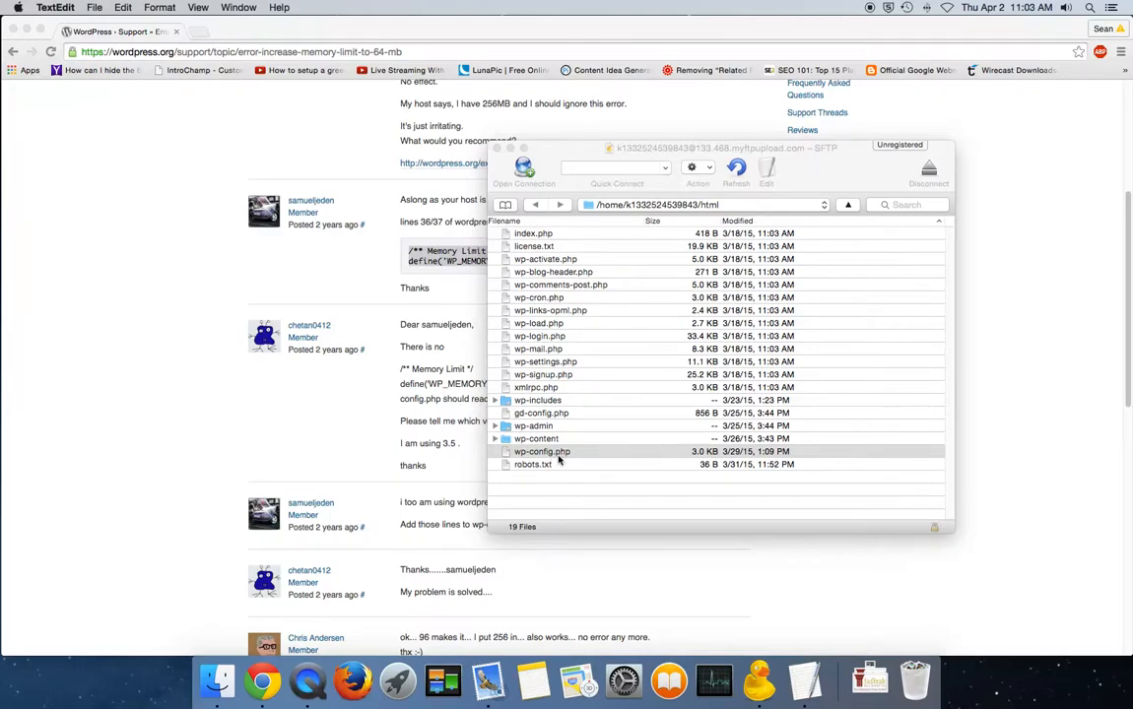